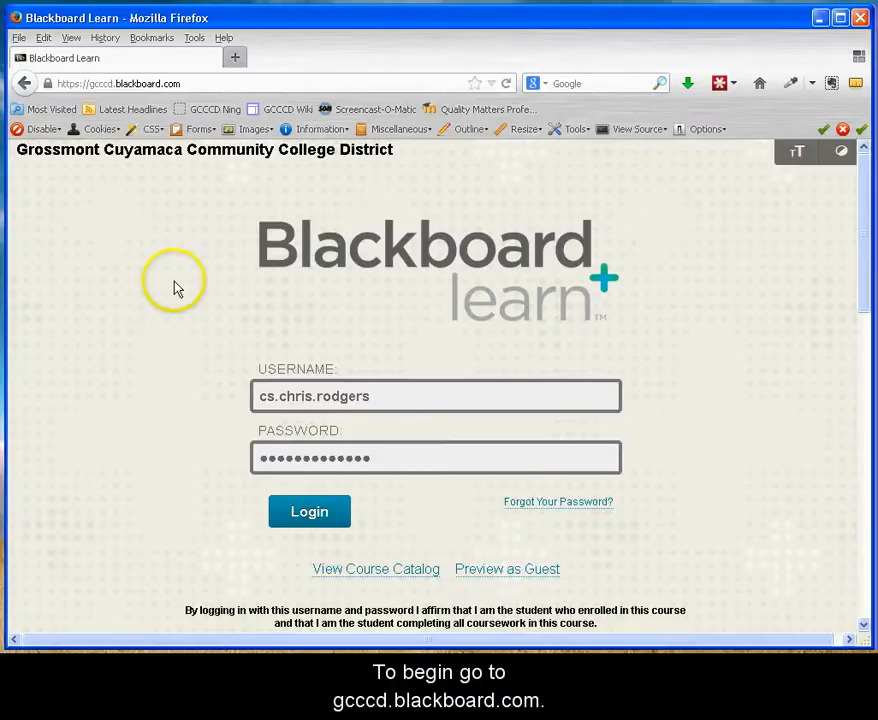
mouse_move(114, 96)
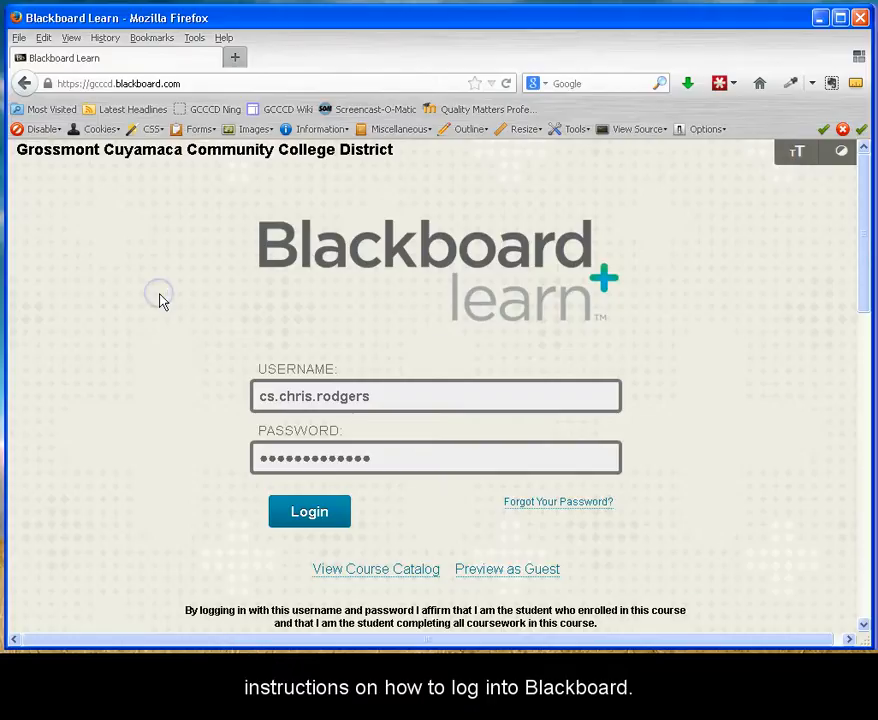
Step: Review the detailed login instructions page before signing in
scroll("down", 3)
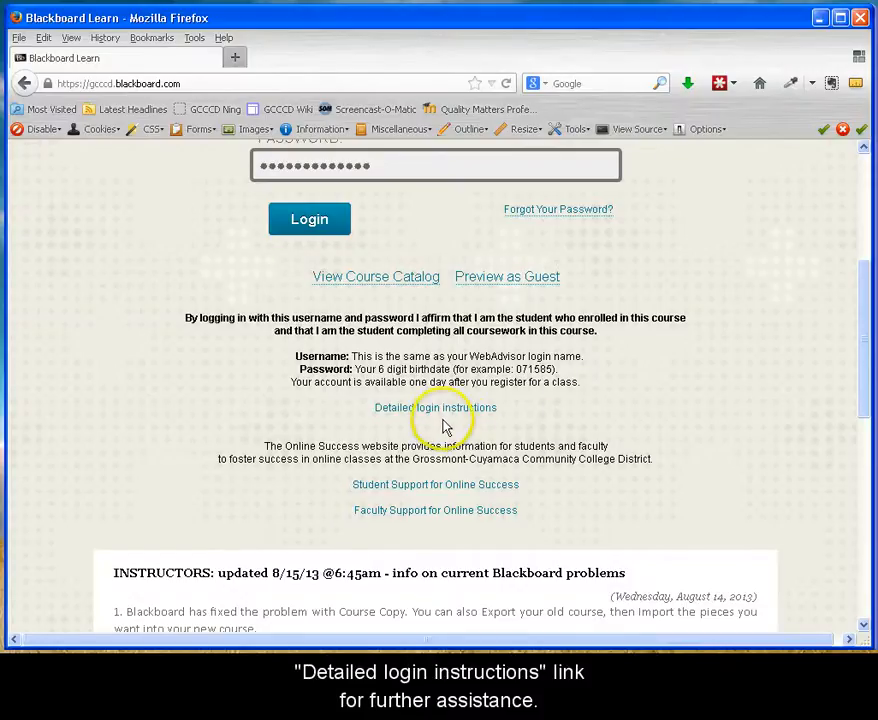
left_click(424, 408)
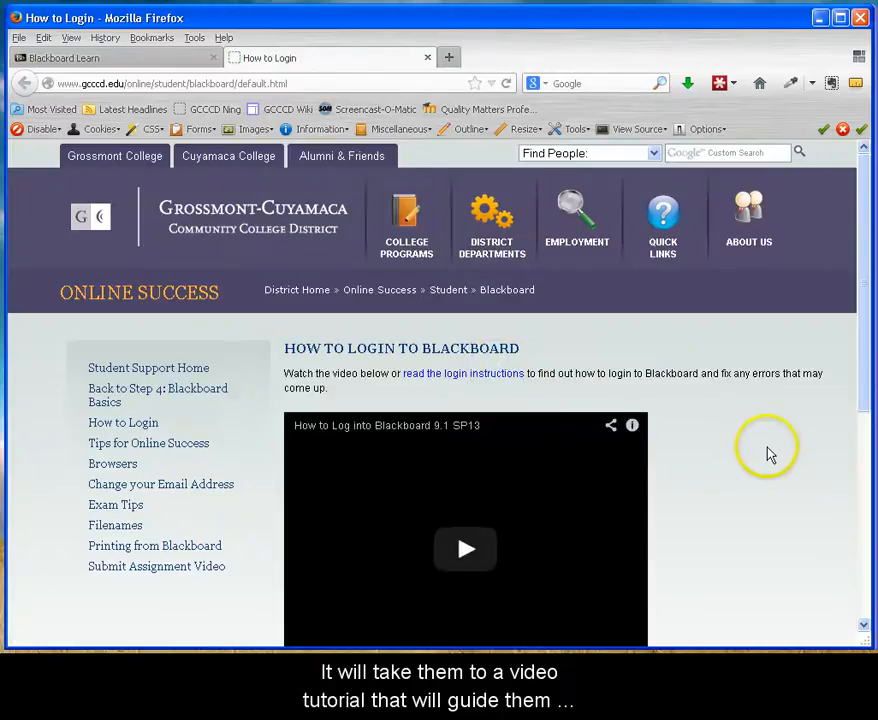
scroll("down", 3)
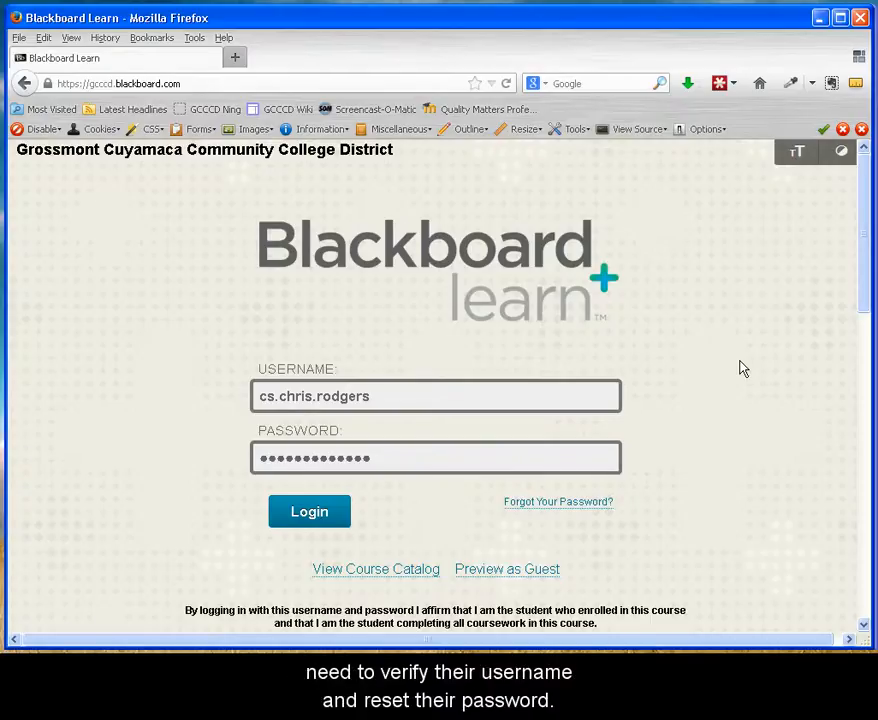
Step: Log in and enter the GCCCD-TEACHBB-9-1 Teaching with Blackboard 9.1 course from My Courses
left_click(308, 512)
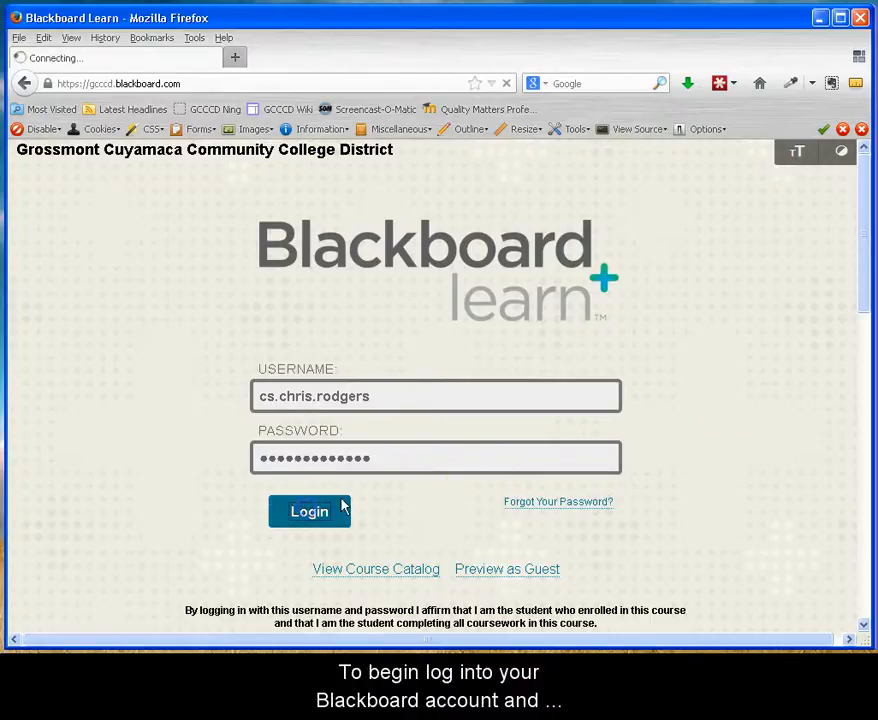
left_click(308, 512)
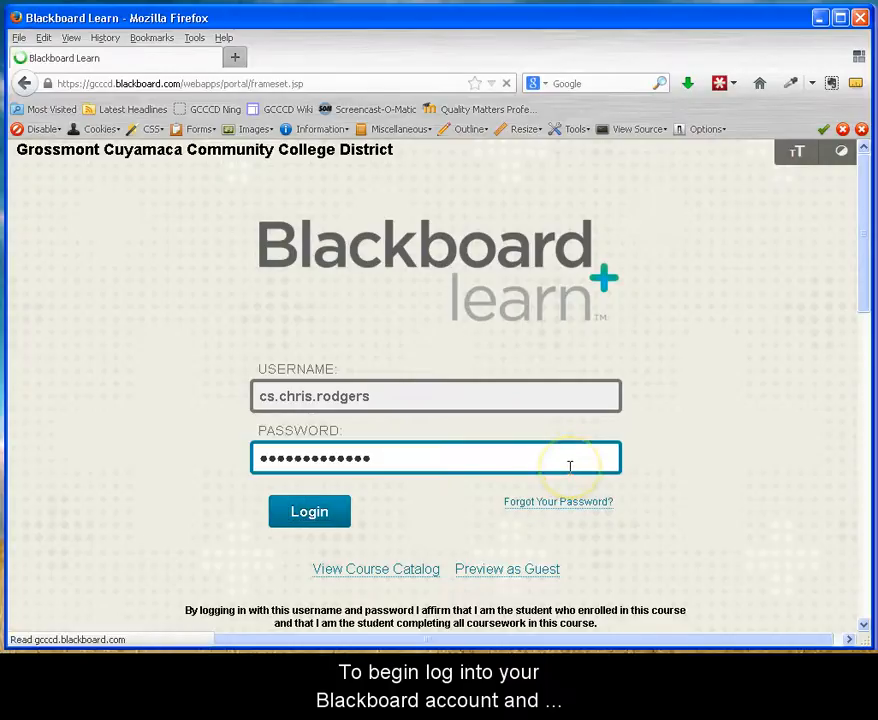
left_click(308, 512)
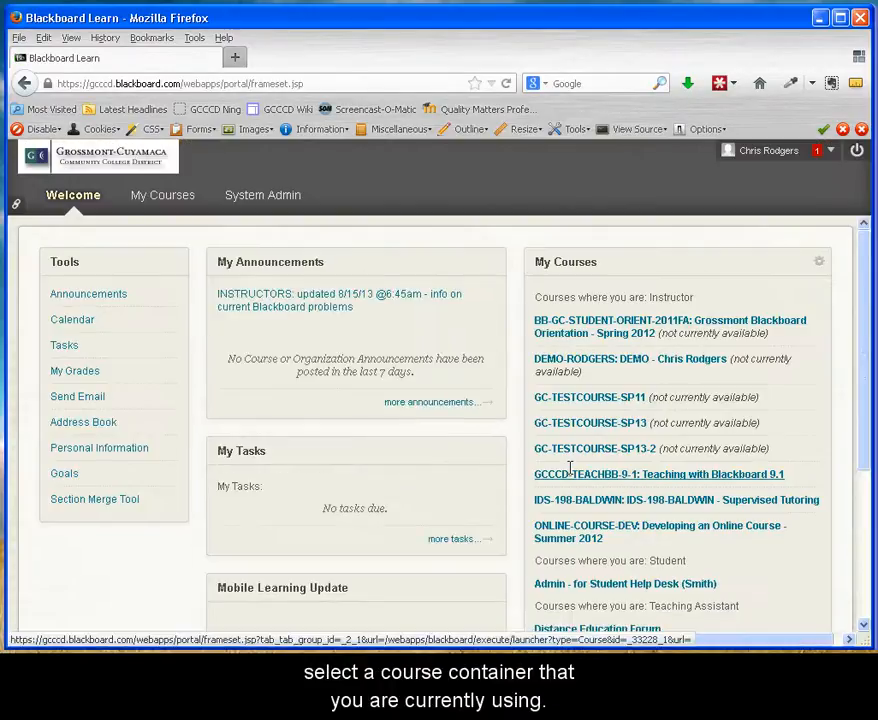
left_click(660, 474)
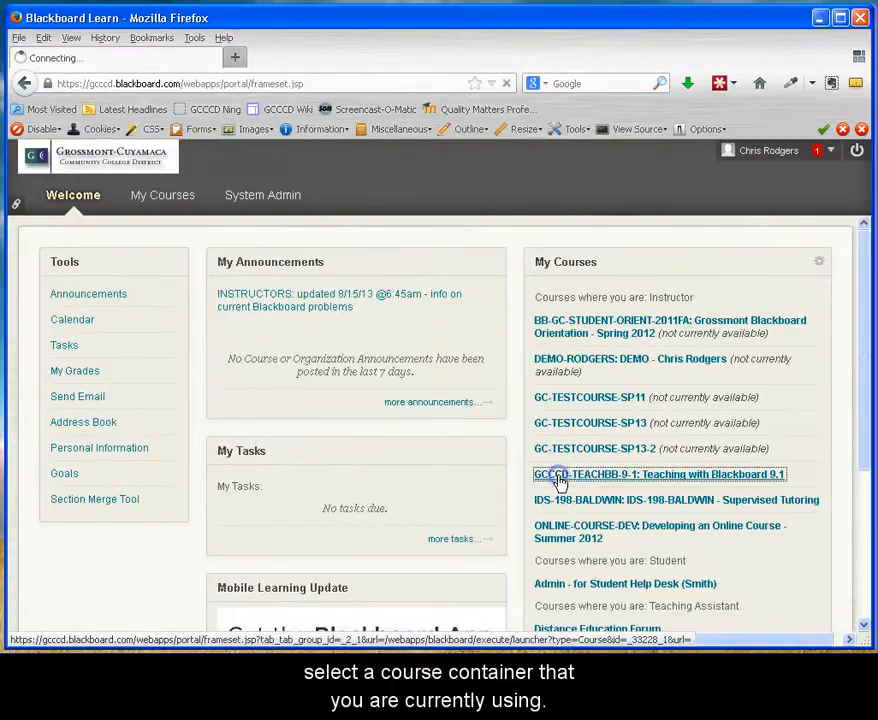
left_click(658, 474)
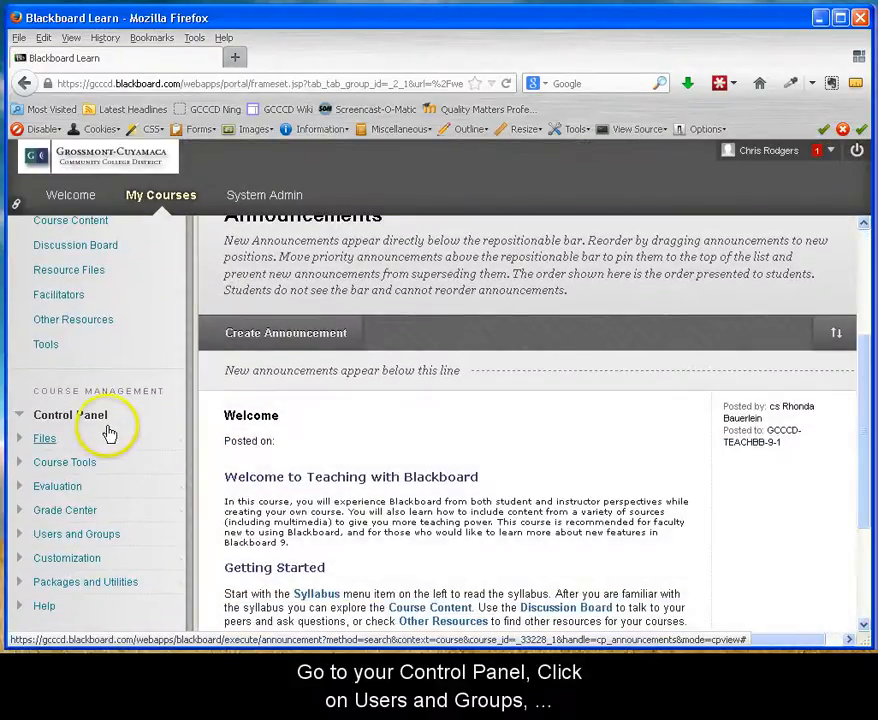
Step: Expand Users and Groups in the Control Panel and show the course's Users list
left_click(76, 534)
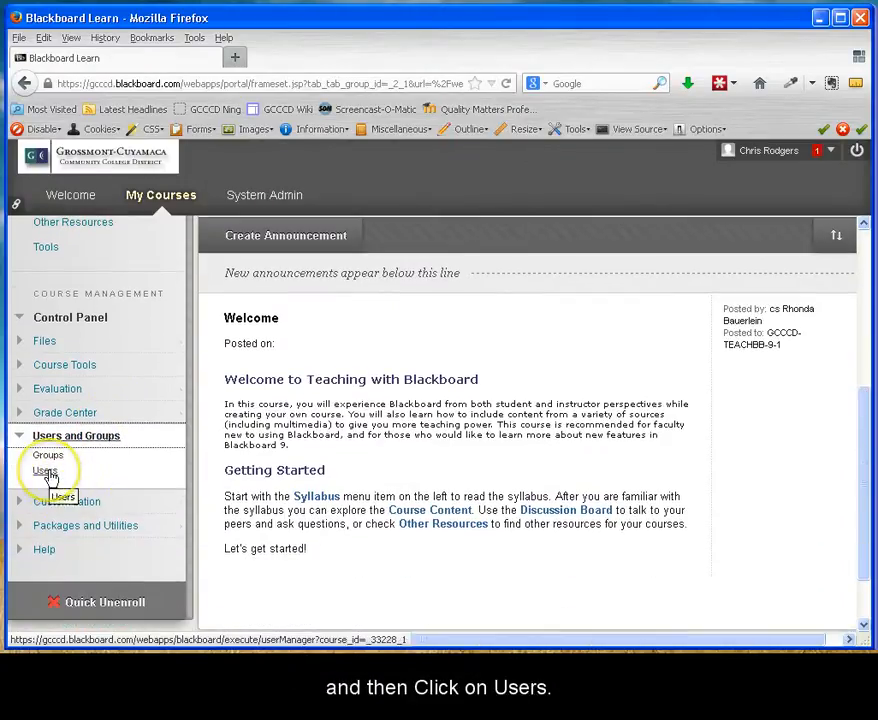
left_click(46, 472)
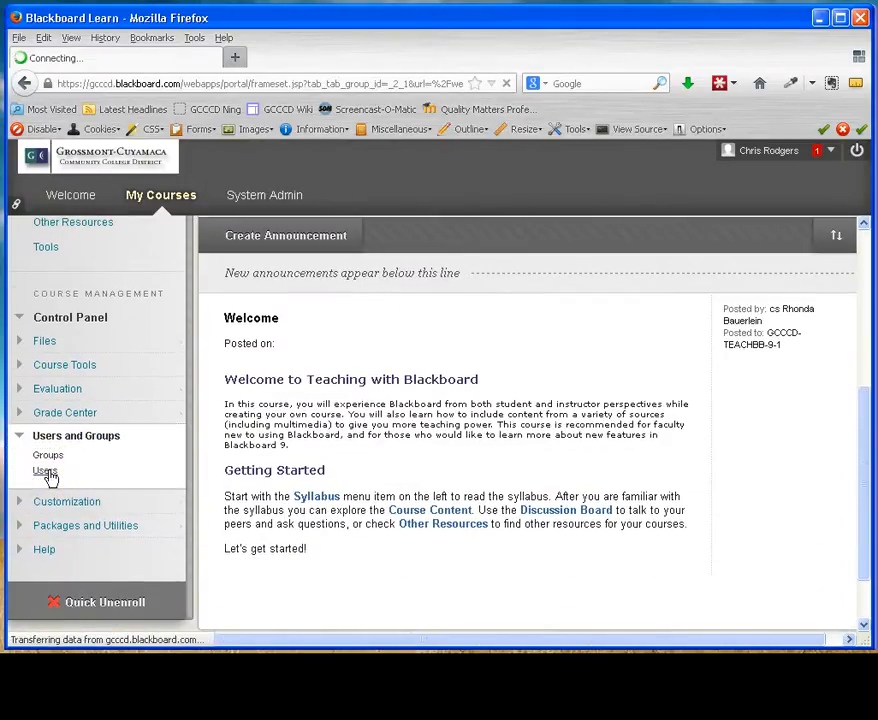
left_click(44, 468)
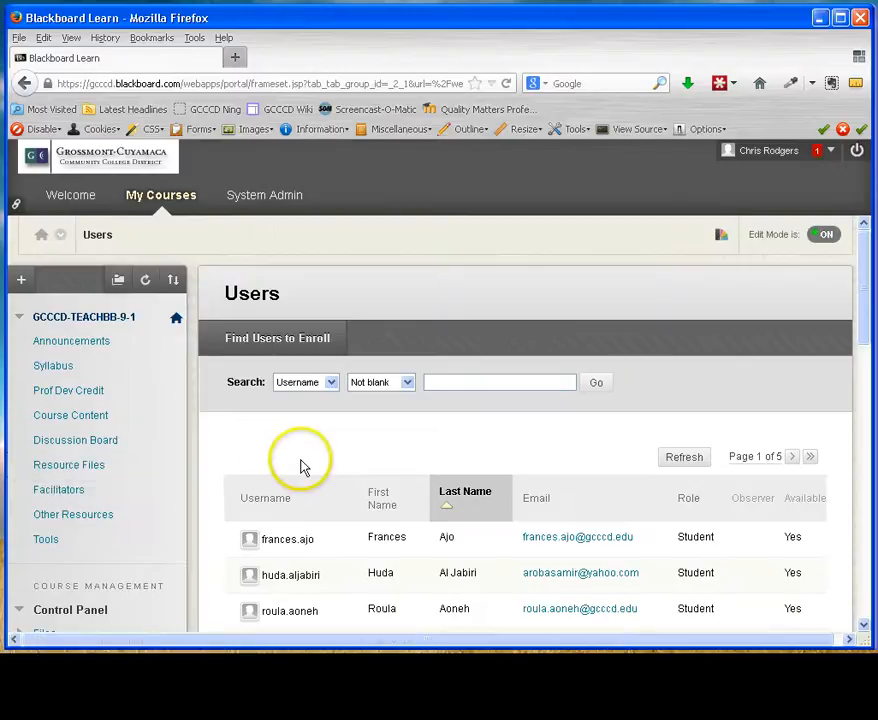
mouse_move(304, 468)
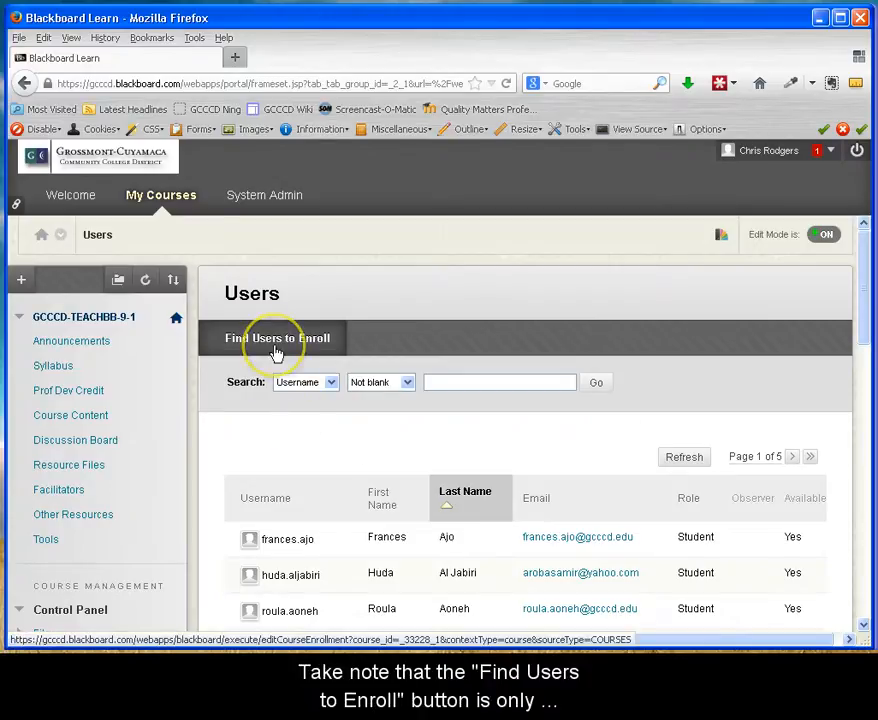
mouse_move(280, 404)
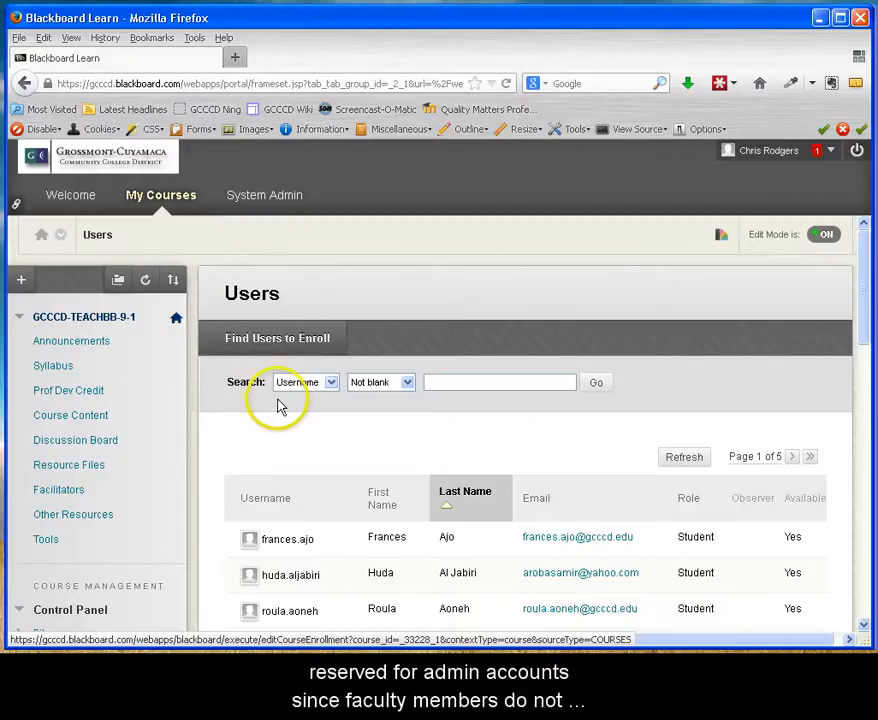
mouse_move(216, 444)
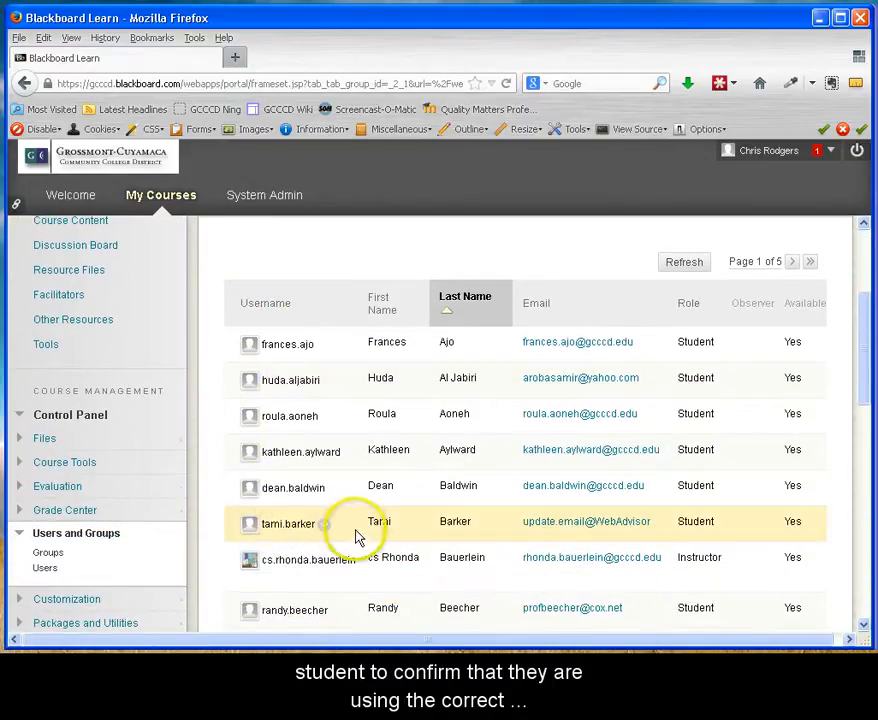
mouse_move(356, 532)
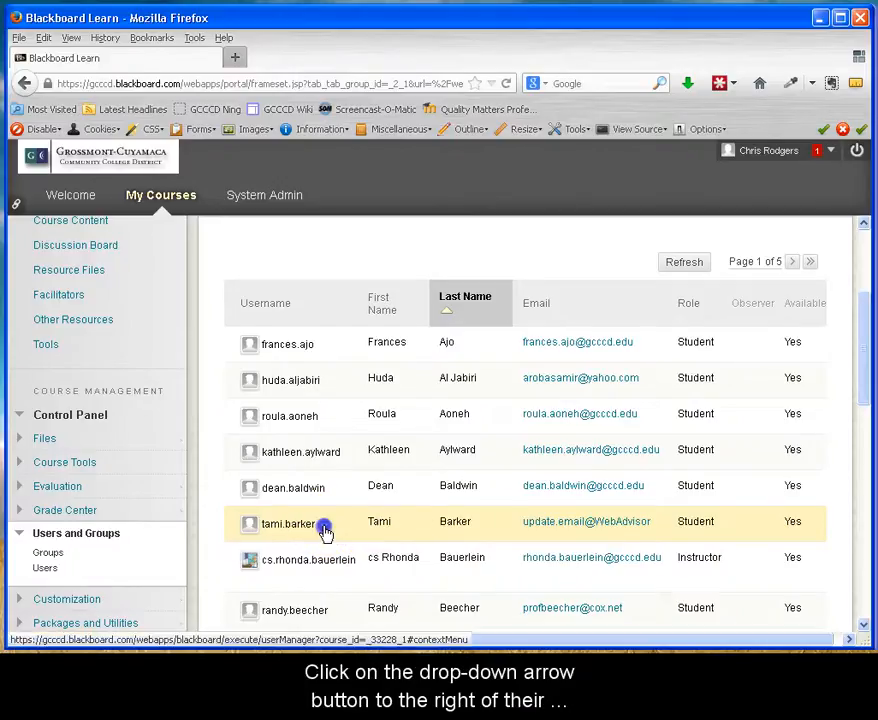
left_click(322, 526)
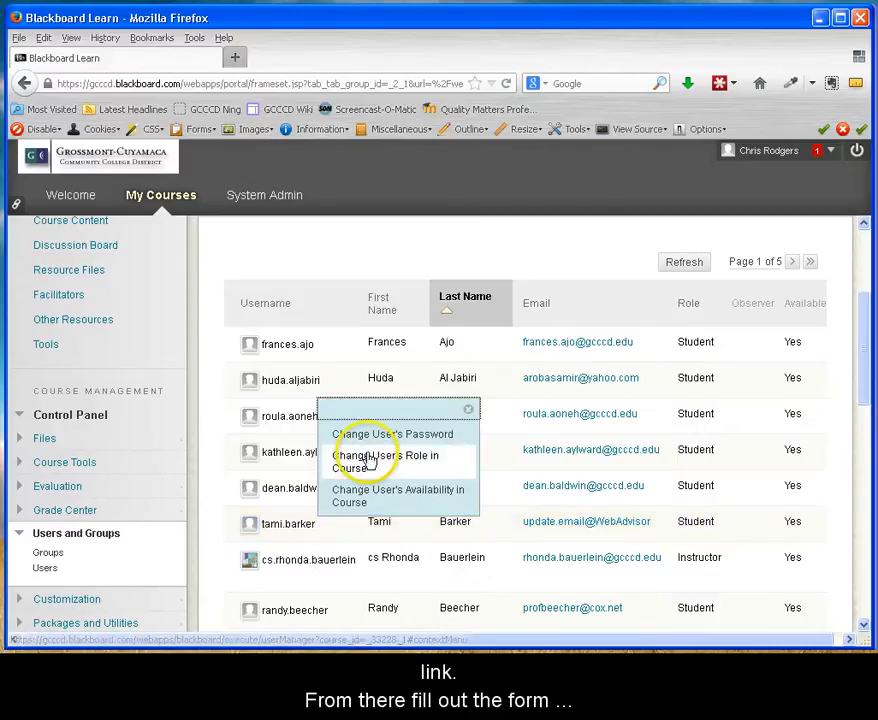
mouse_move(388, 440)
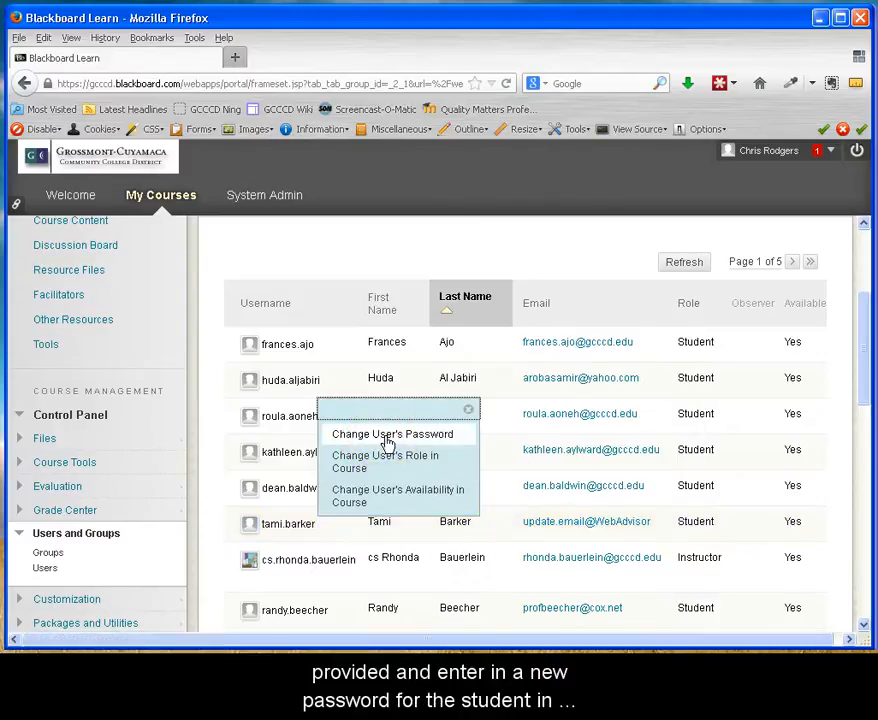
left_click(388, 434)
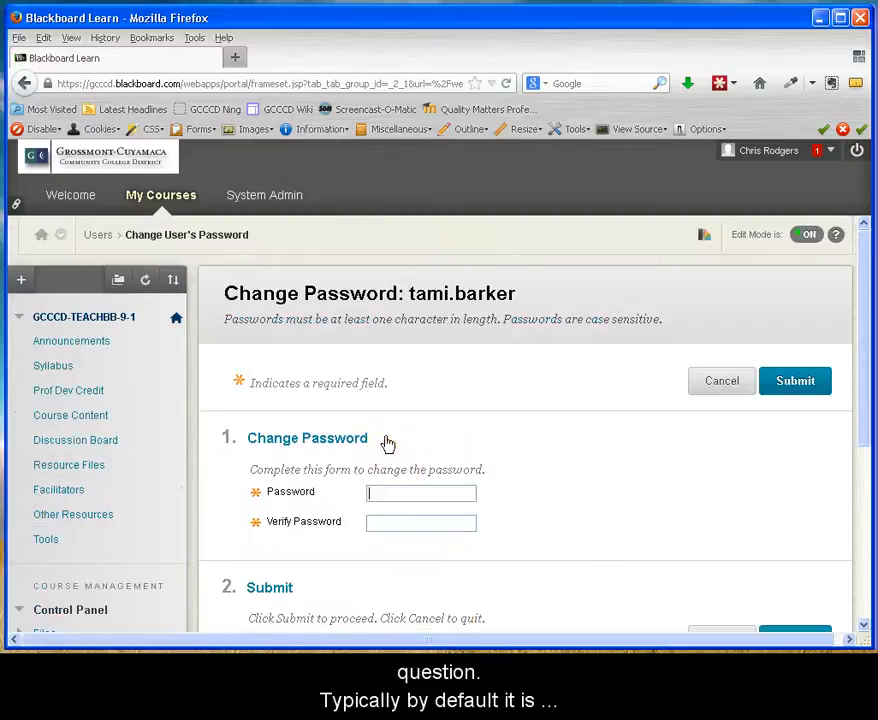
type("••••")
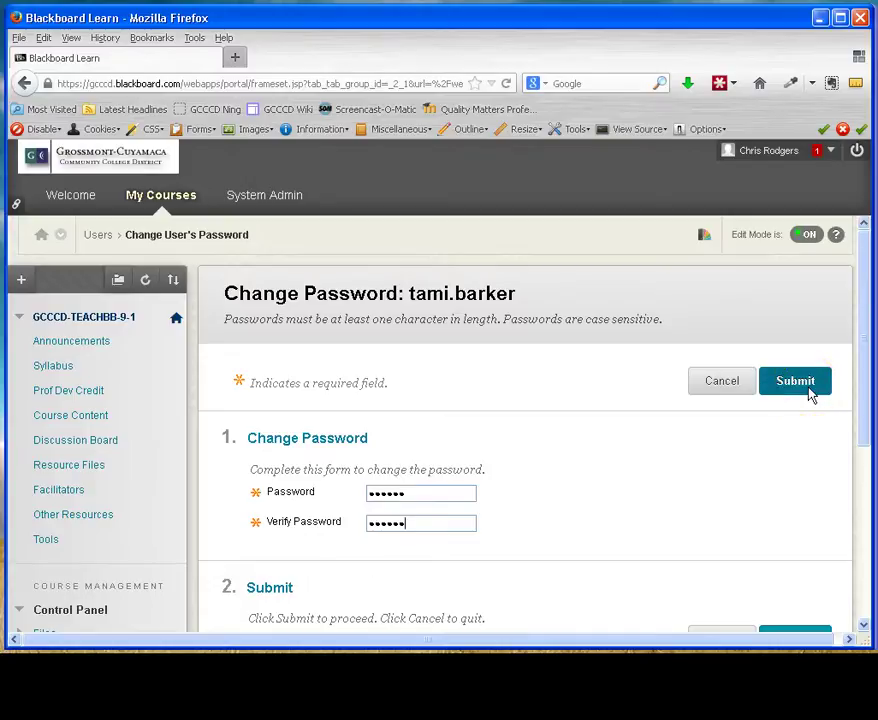
left_click(796, 380)
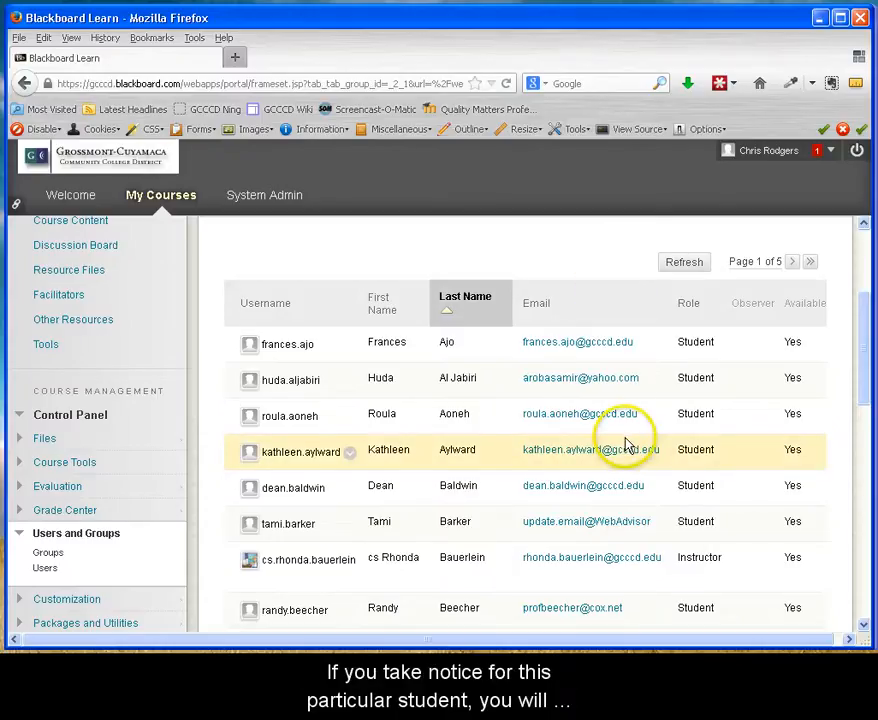
mouse_move(588, 536)
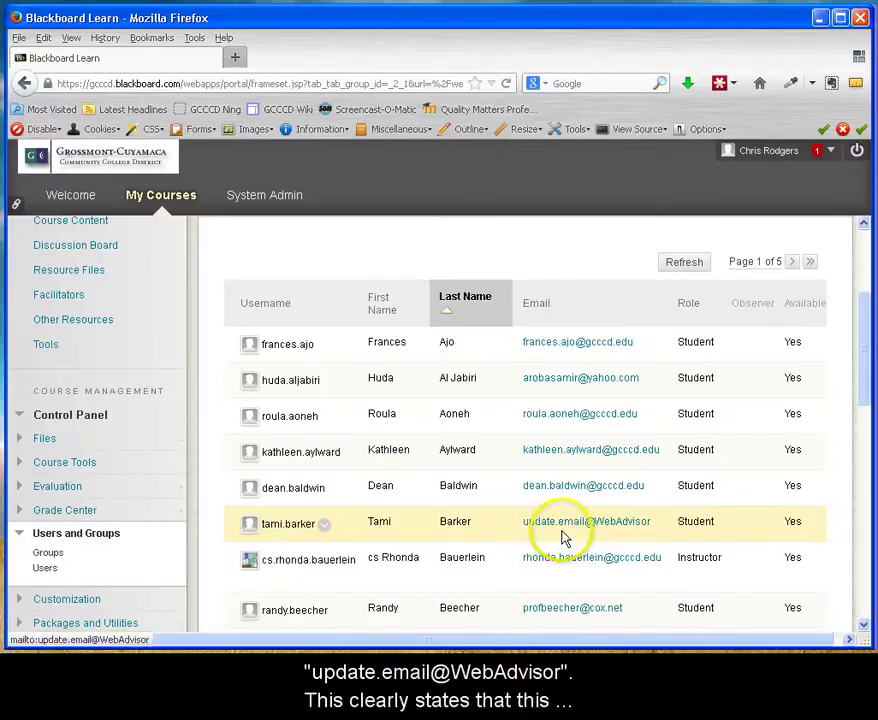
mouse_move(626, 532)
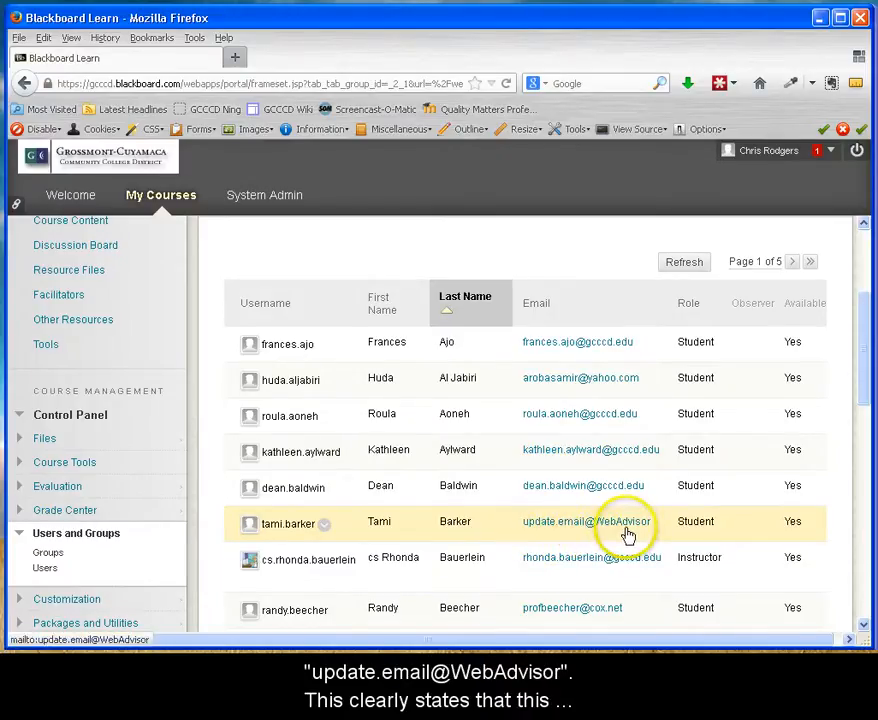
mouse_move(624, 246)
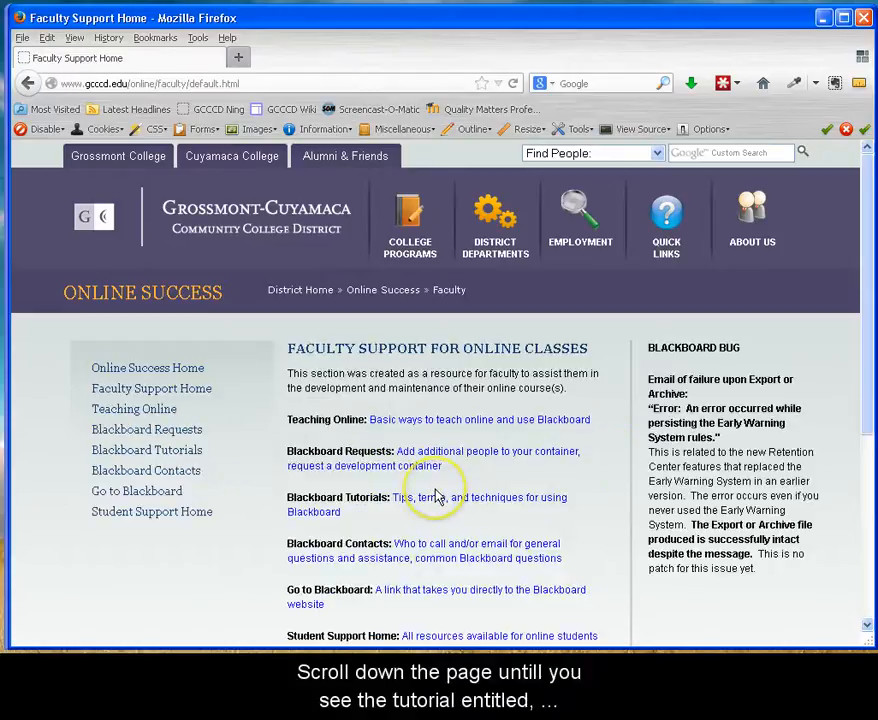
mouse_move(436, 504)
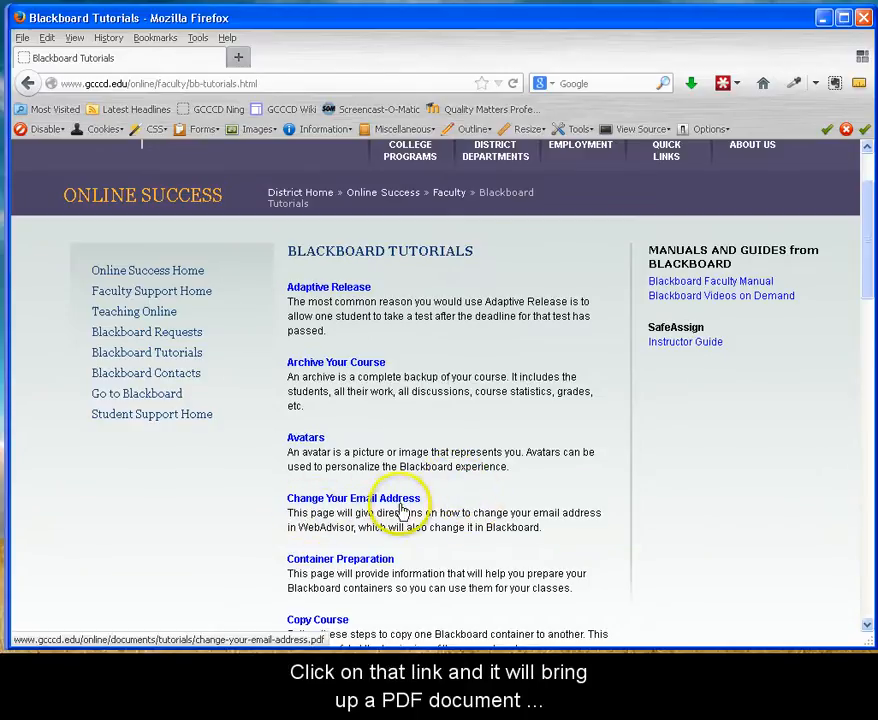
Step: View the Change Your Email Address tutorial PDF in the Firefox viewer
left_click(344, 498)
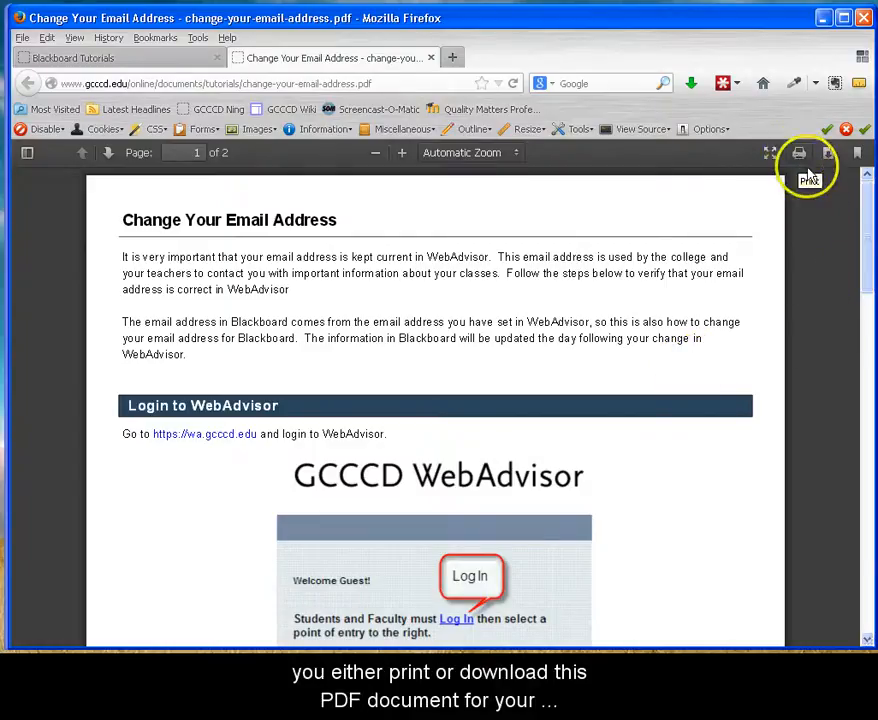
mouse_move(832, 164)
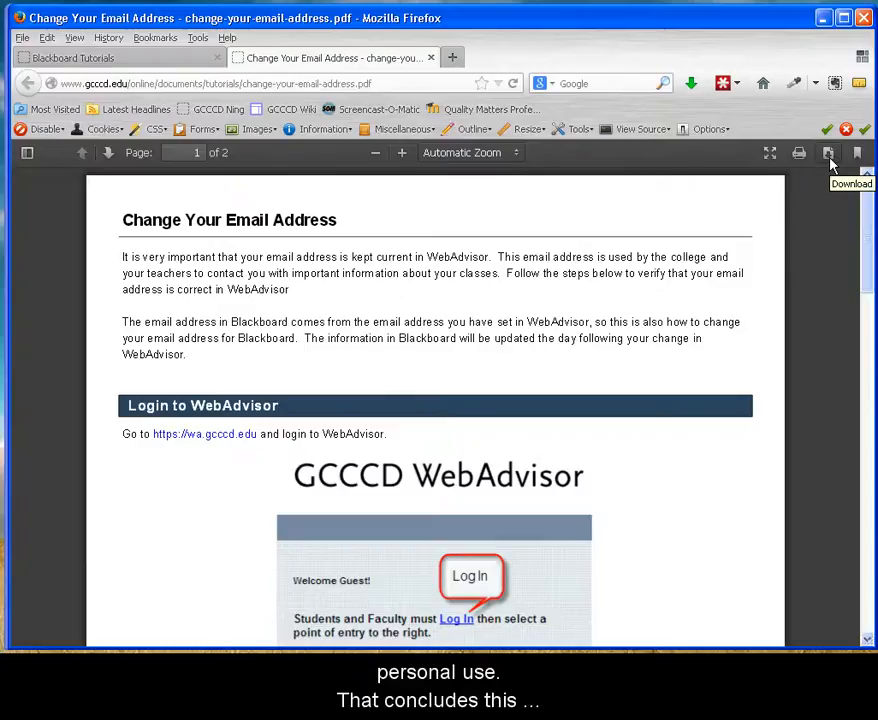